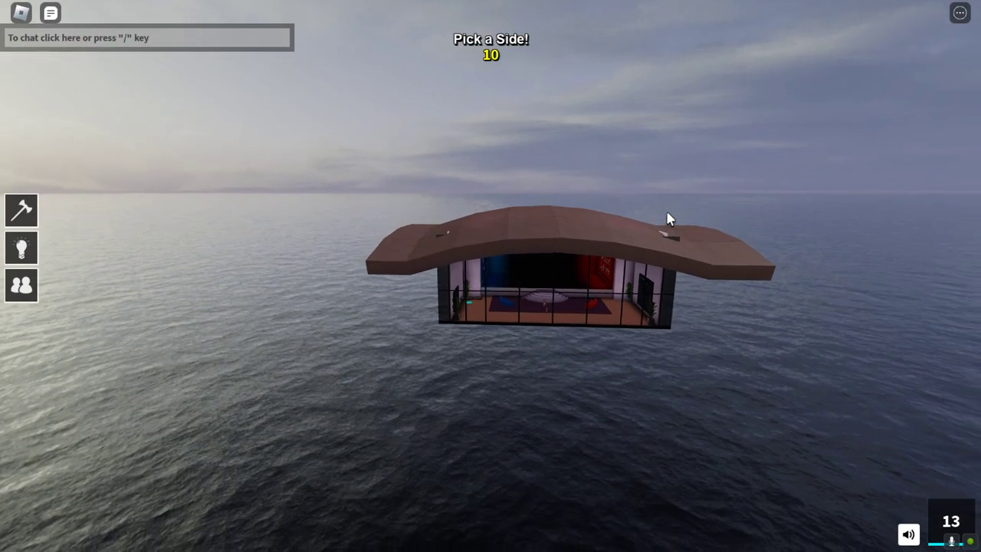
pyautogui.moveTo(512, 208)
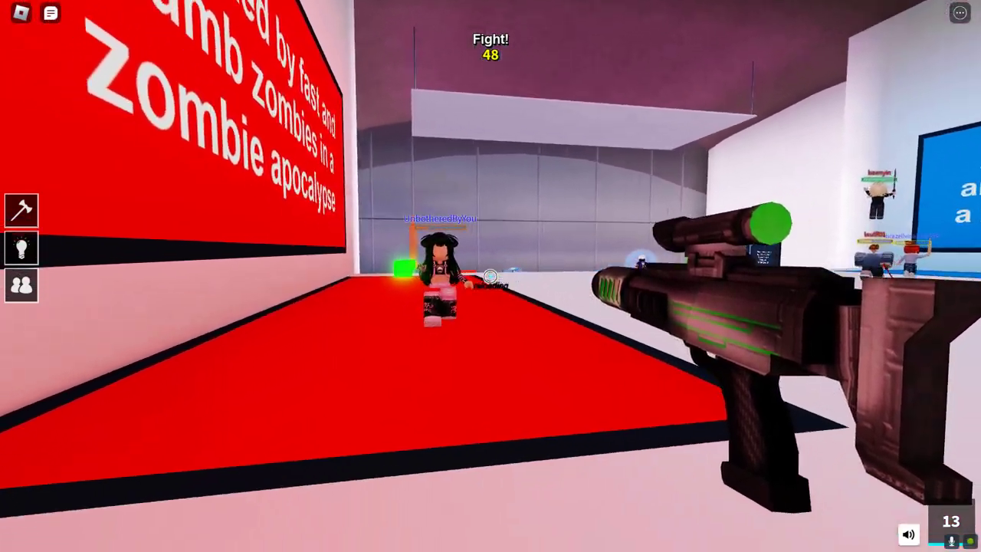
# - Shoot at the opposing team with the gun during the Fight round
pyautogui.click(490, 276)
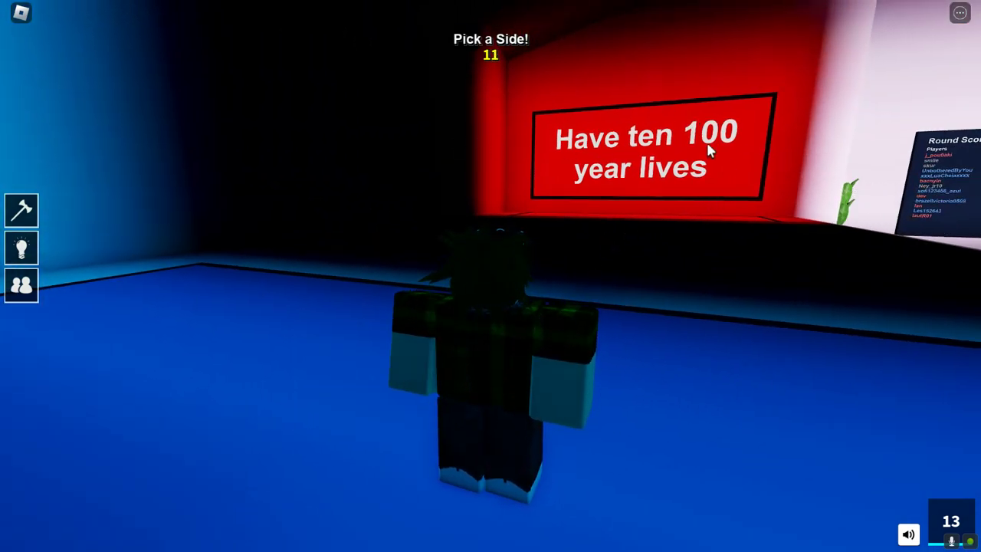
pyautogui.moveTo(734, 192)
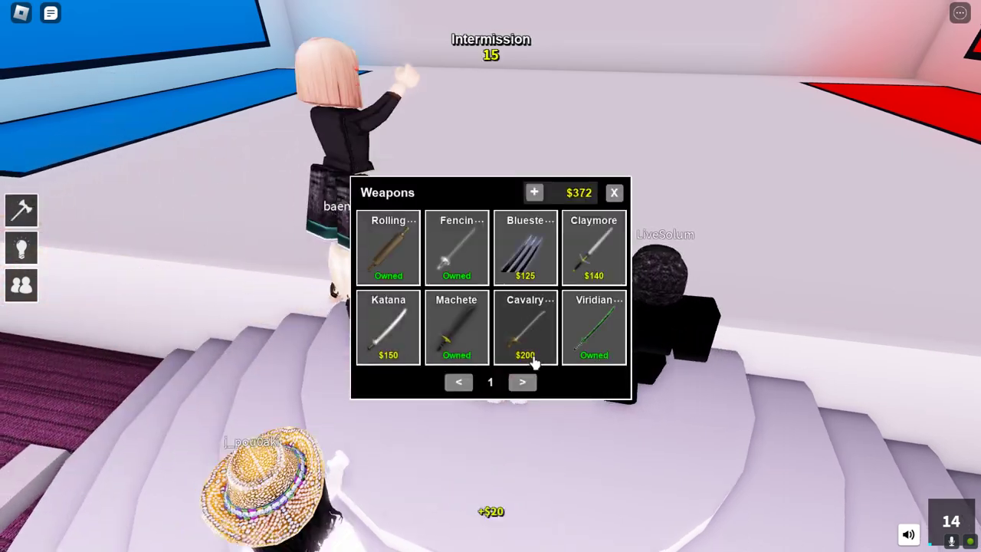
# - Look through the swords and their prices in the Weapons shop during Intermission
pyautogui.click(613, 193)
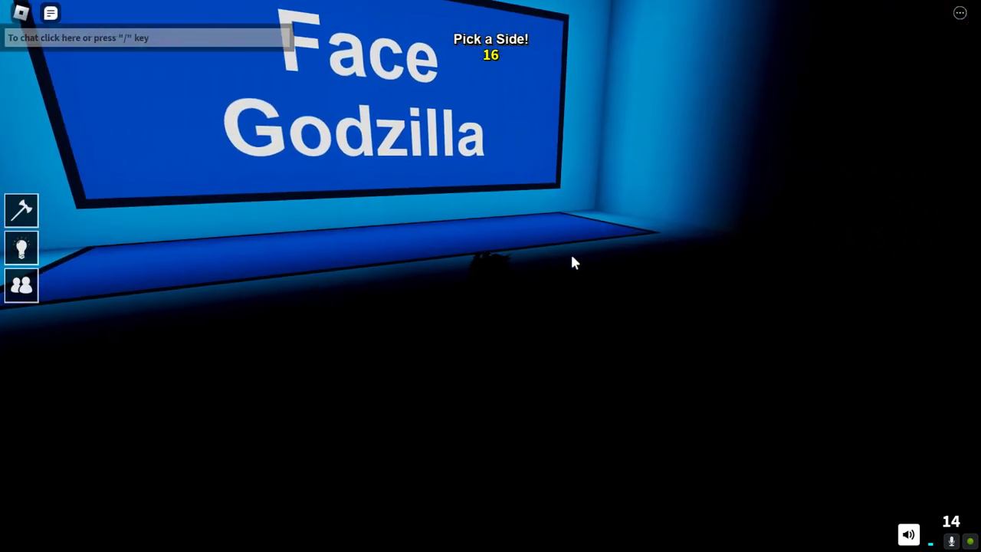
# - Walk the avatar forward onto a side before the Face Godzilla countdown ends
pyautogui.press('w')
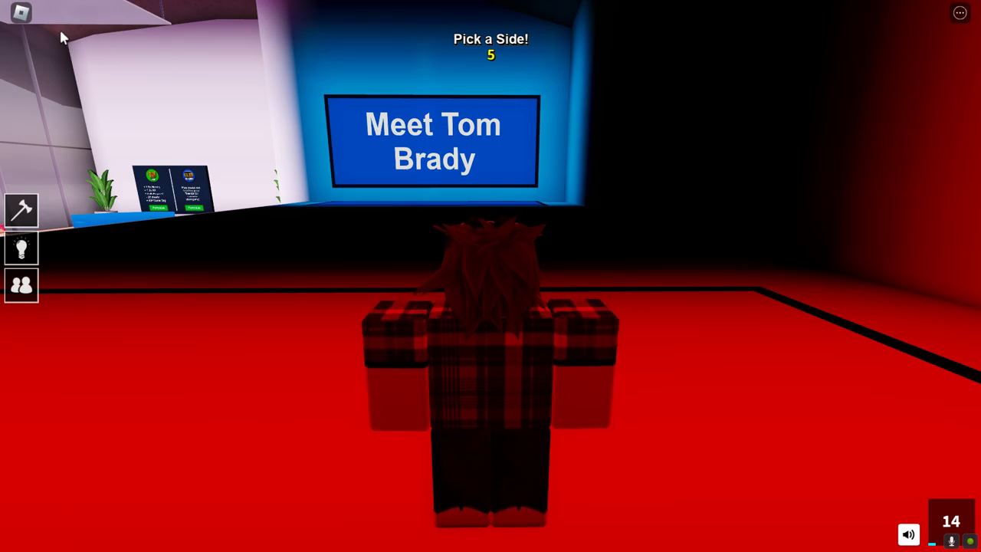
pyautogui.moveTo(242, 102)
pyautogui.write('Who is Tom')
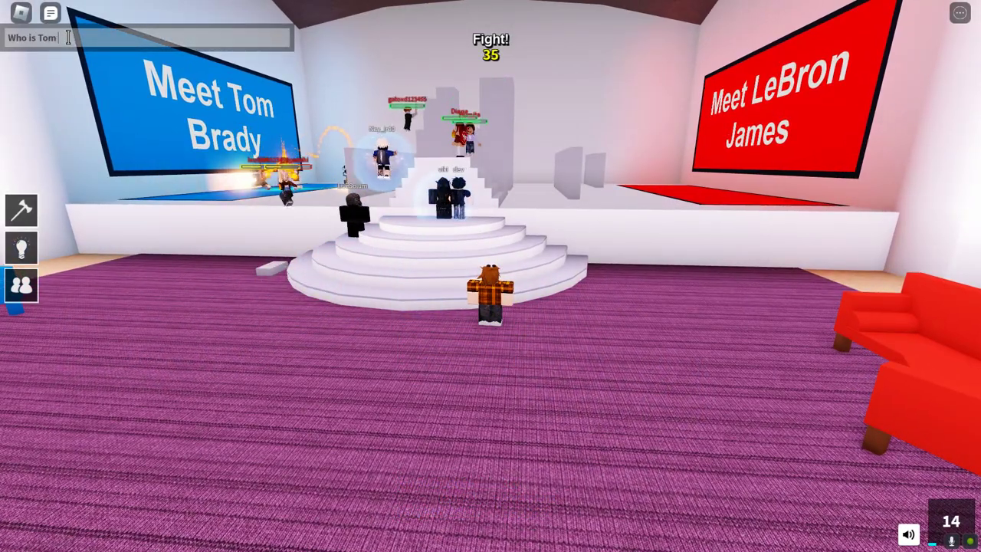
# - Ask in chat 'Who is Tom Brady?' during the Tom Brady versus LeBron James round
pyautogui.write('Brady?')
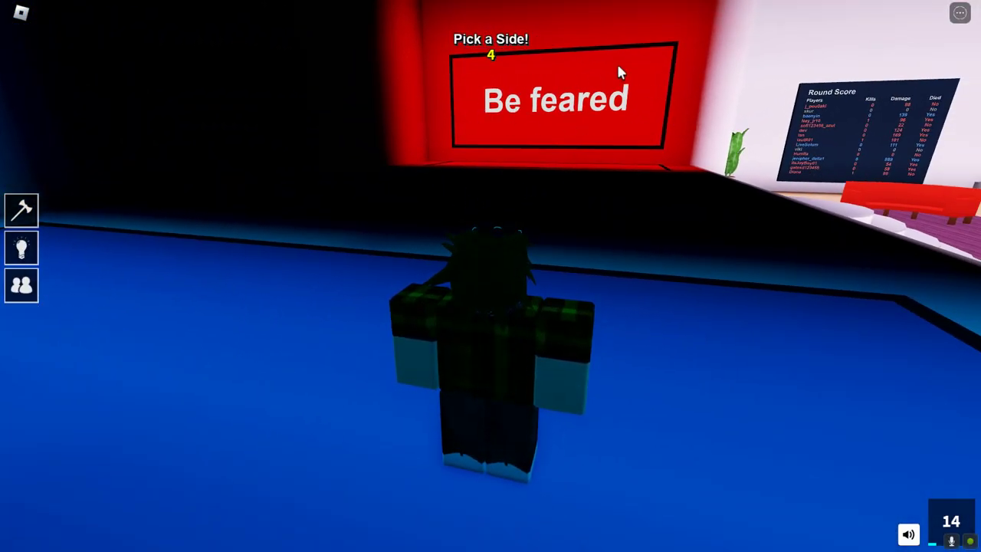
pyautogui.moveTo(644, 105)
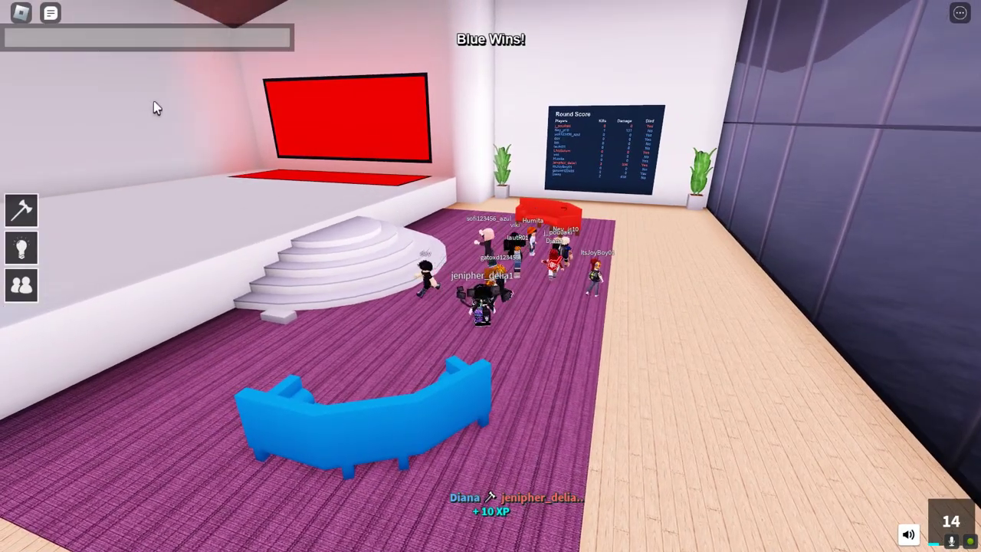
# - Write in chat that you want people afraid of how much..
pyautogui.write('I want people to be')
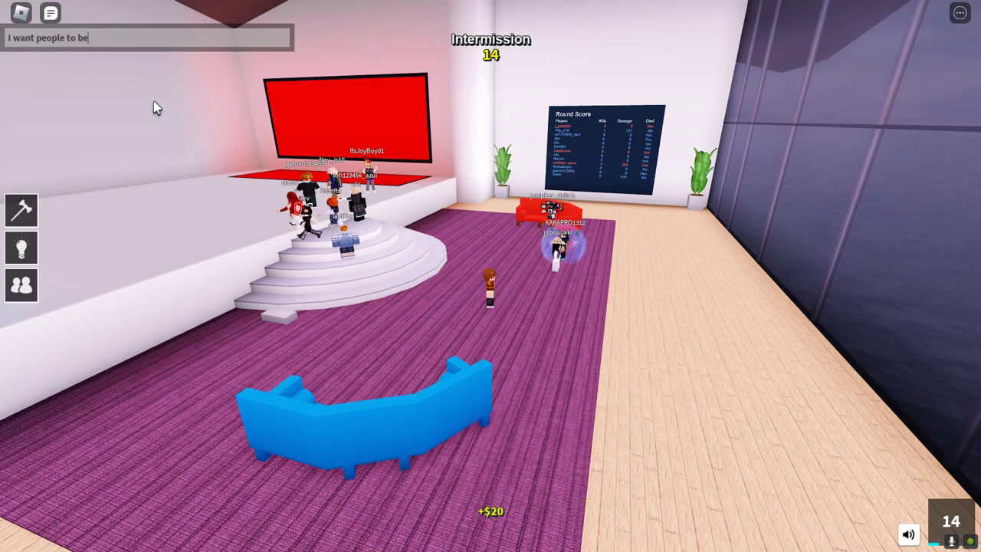
pyautogui.write('afraid')
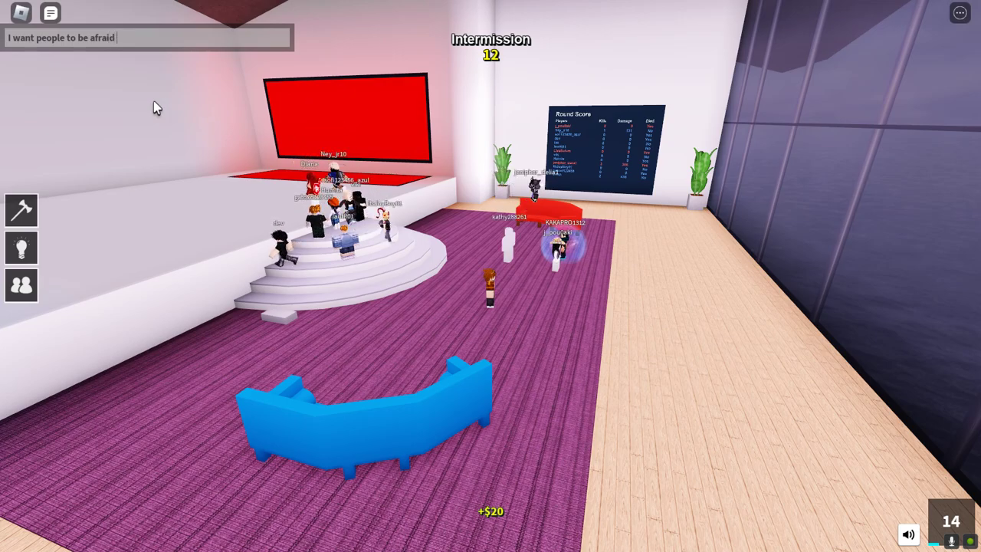
pyautogui.write('of how m')
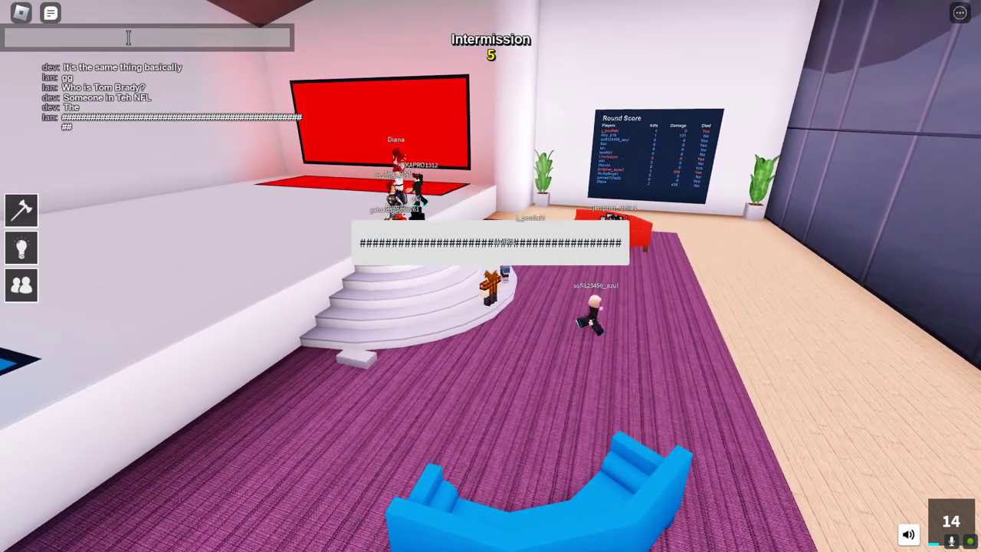
# - Add a chat remark starting 'IDK why that got' and send it
pyautogui.write('IDK why')
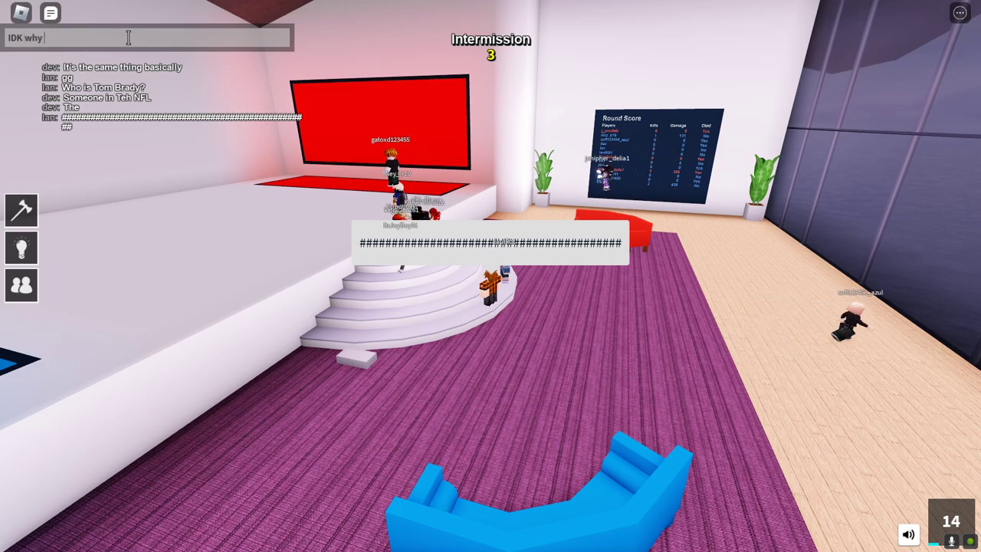
pyautogui.write('that got')
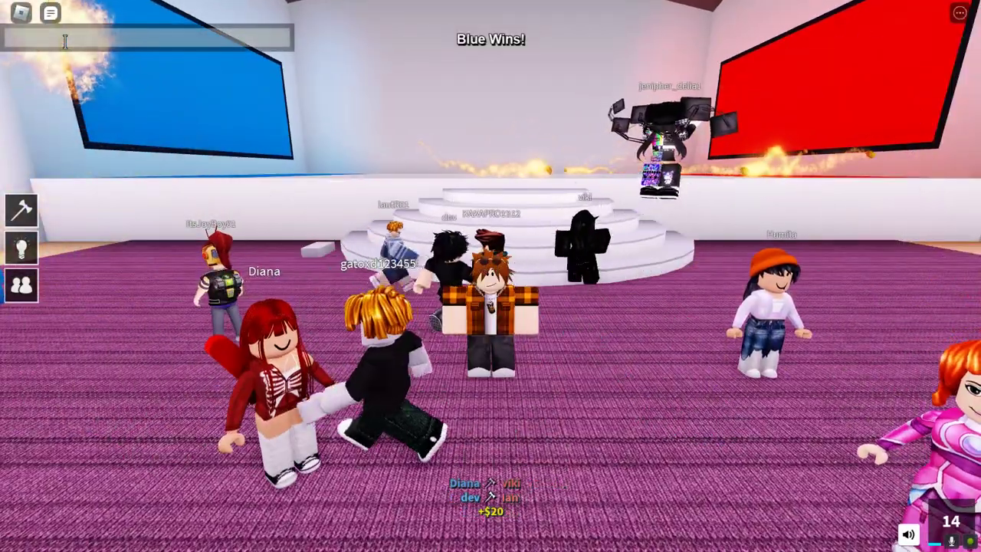
# - Reply in chat with a message starting 'I don't' after Blue wins
pyautogui.write("I don't")
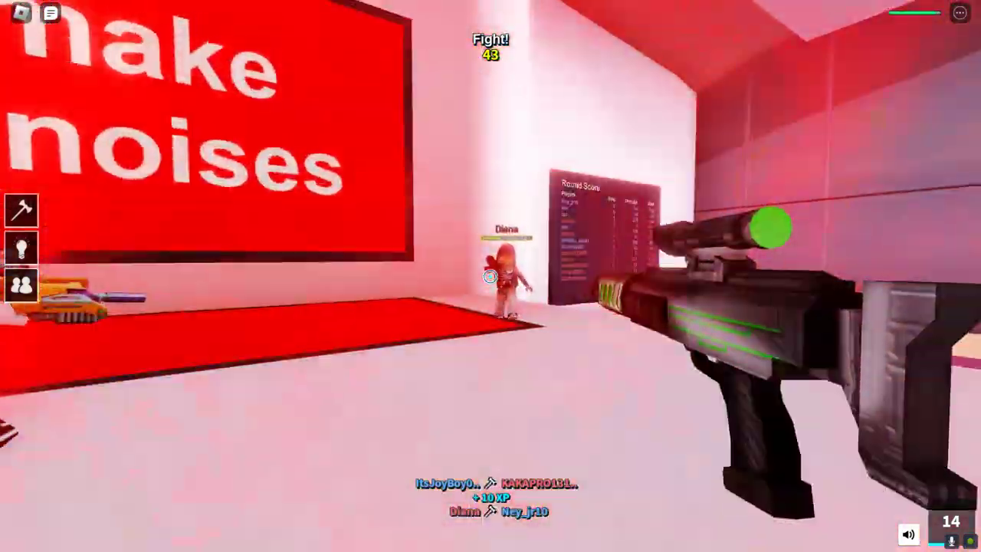
# - Shoot the scoped rifle at a player on the other side
pyautogui.click(490, 276)
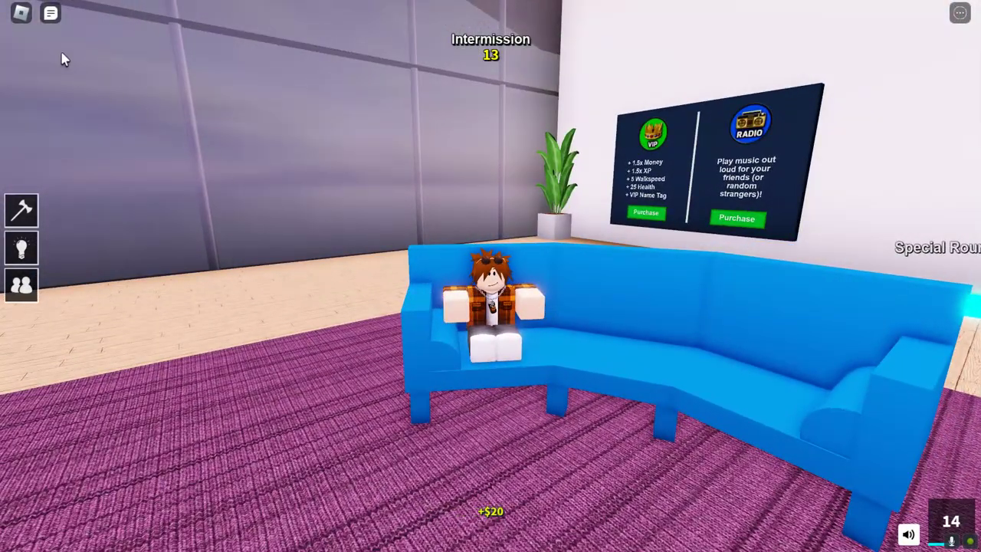
# - Type the chat message 'I don't know what either of th...' while seated during intermission
pyautogui.write("don't know what el")
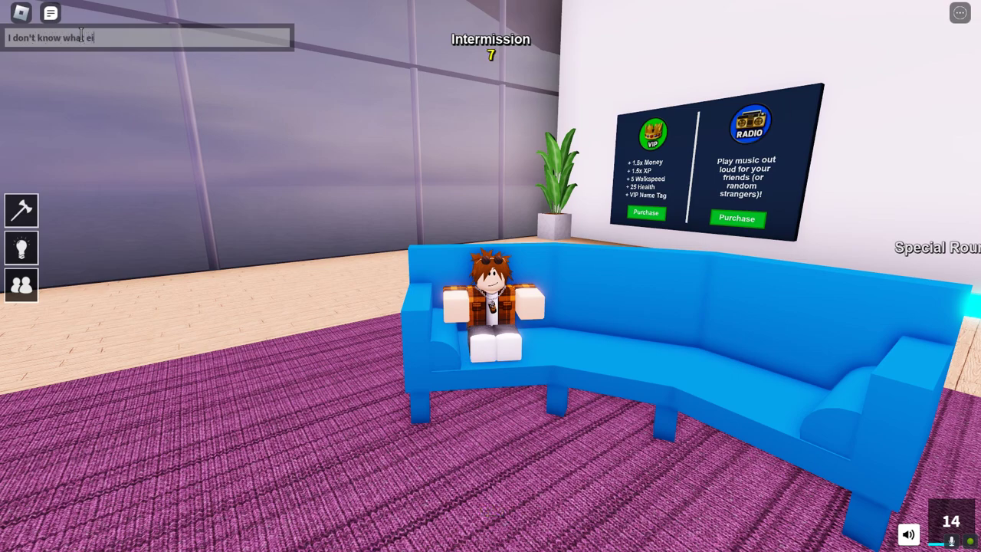
pyautogui.write('either of th')
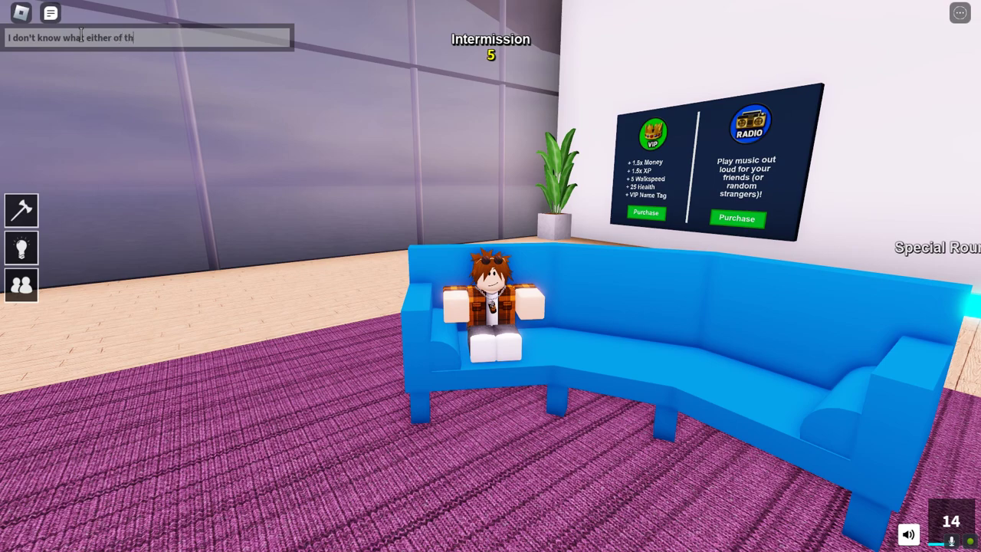